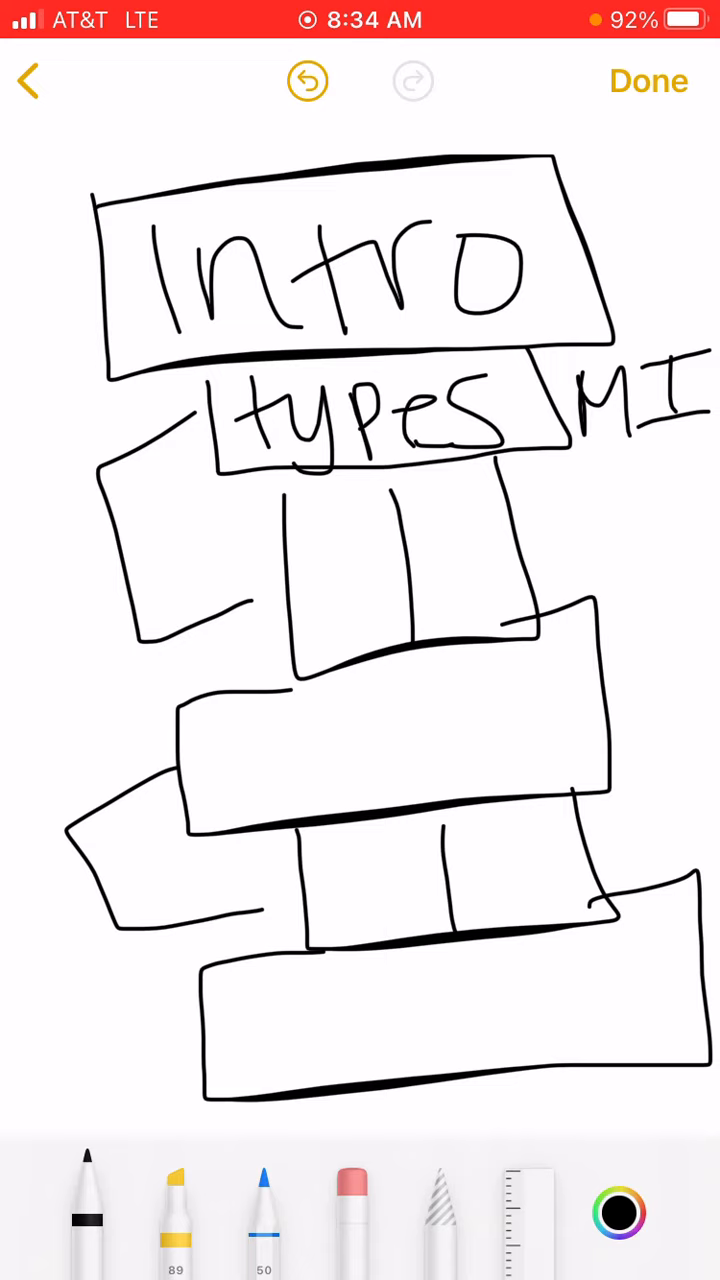
- Handwrite the detail letter beside the boxes under the 'types' row
left_click_drag(570, 510, 560, 590)
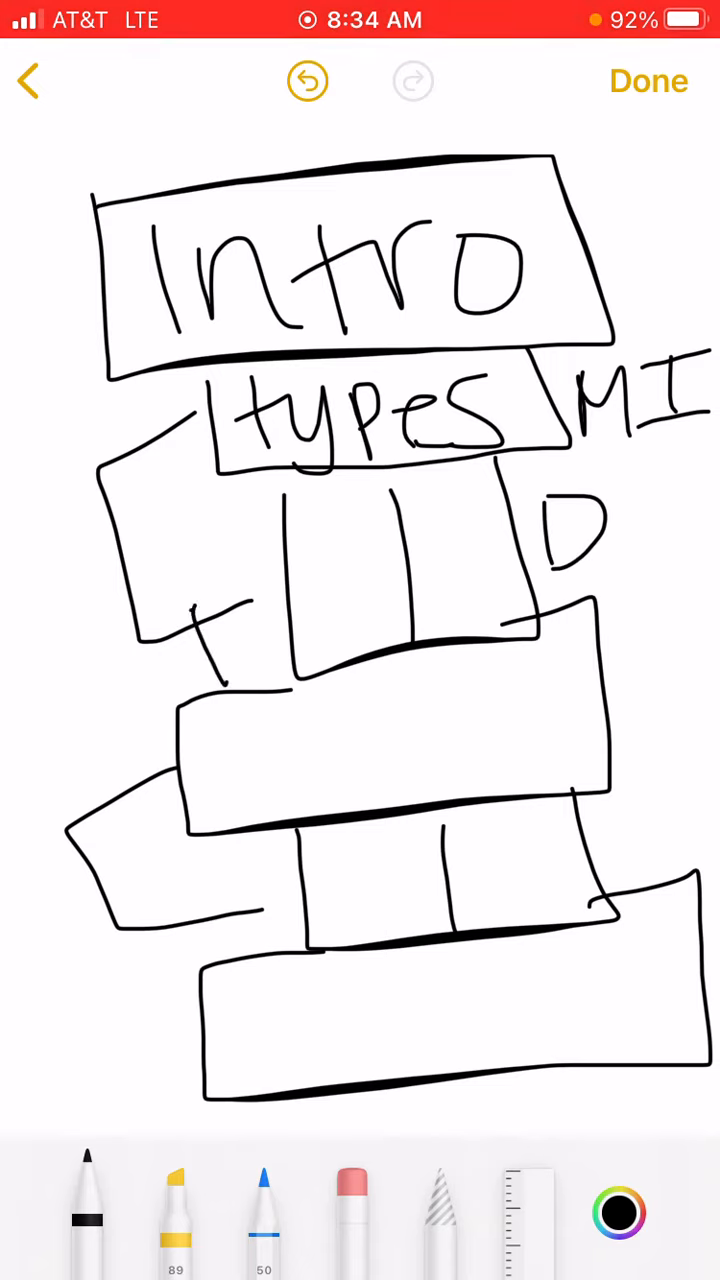